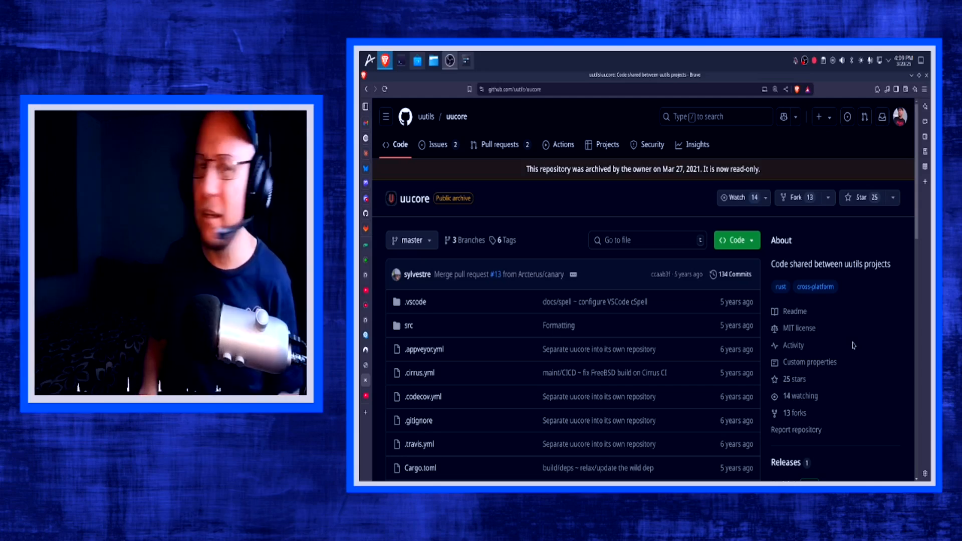
mouse_move(799, 329)
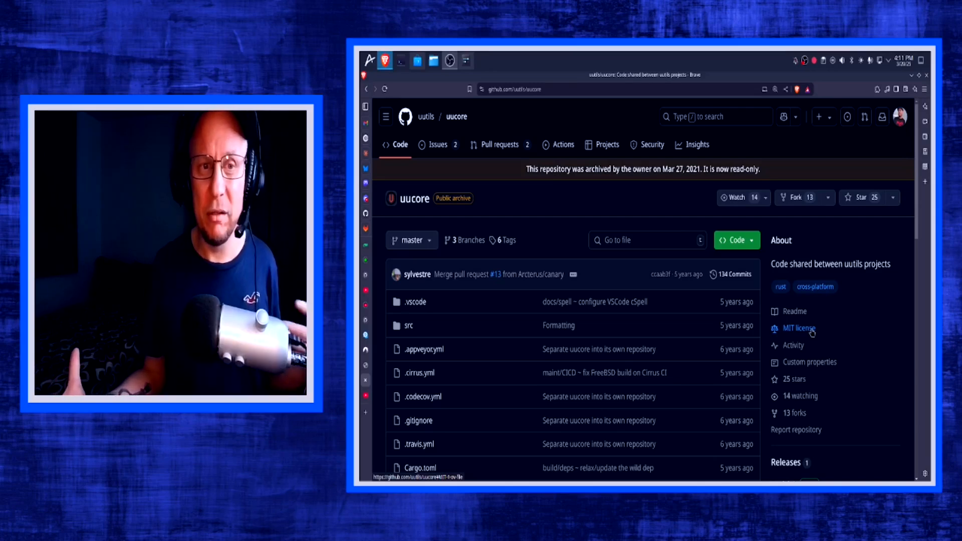